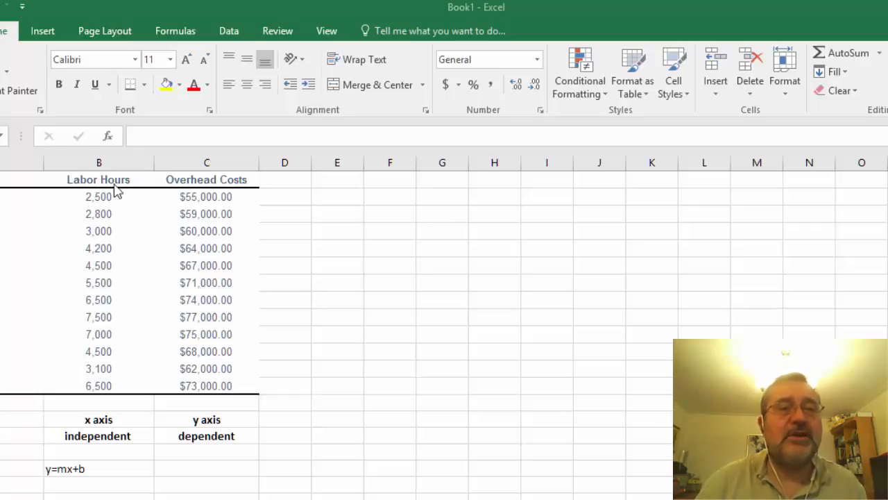
- Select the Labor Hours and Overhead Costs data, headers included, in B1:C13
click(389, 351)
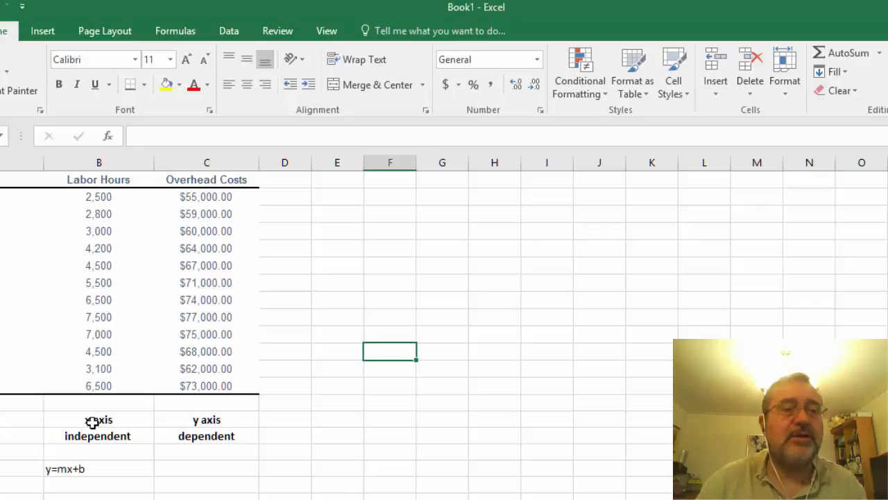
click(99, 420)
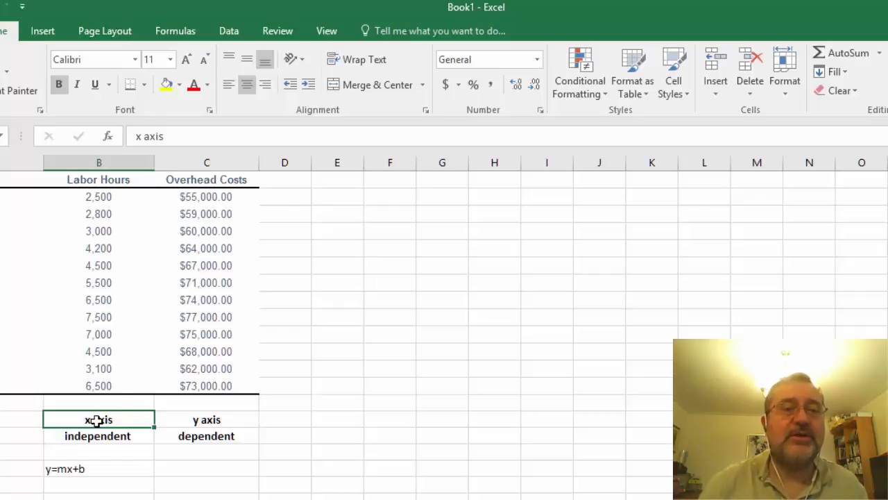
mouse_move(154, 347)
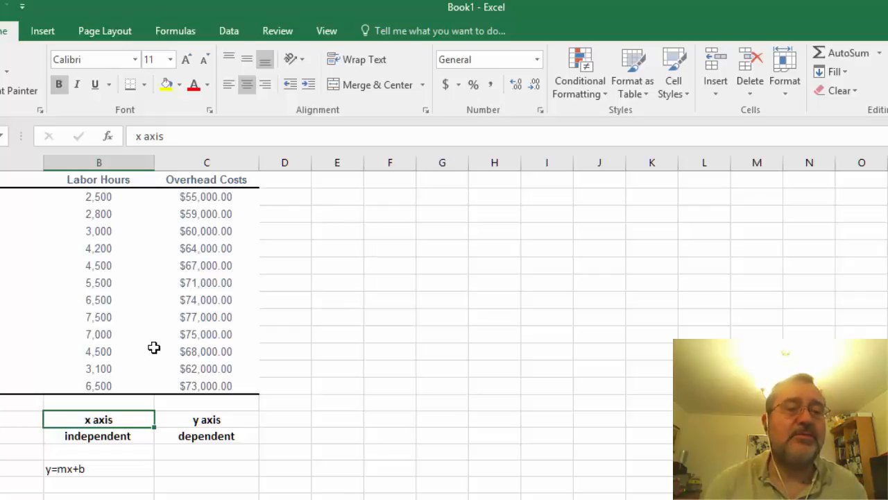
mouse_move(152, 235)
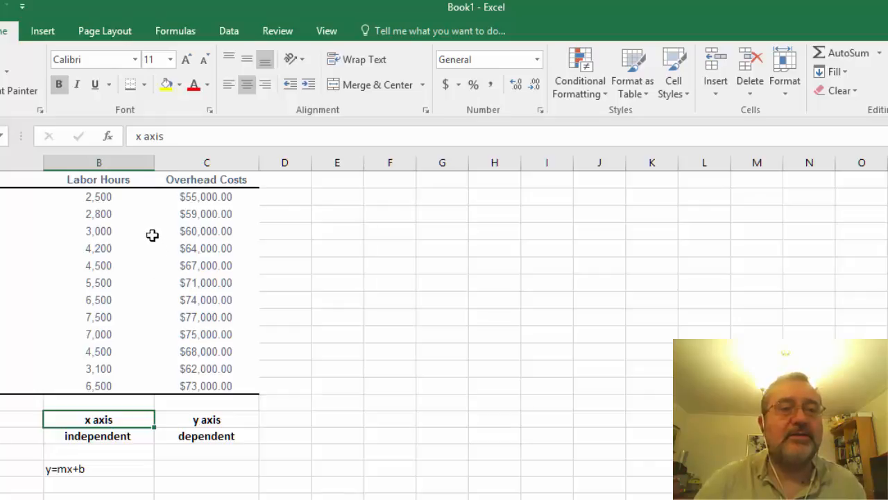
mouse_move(111, 100)
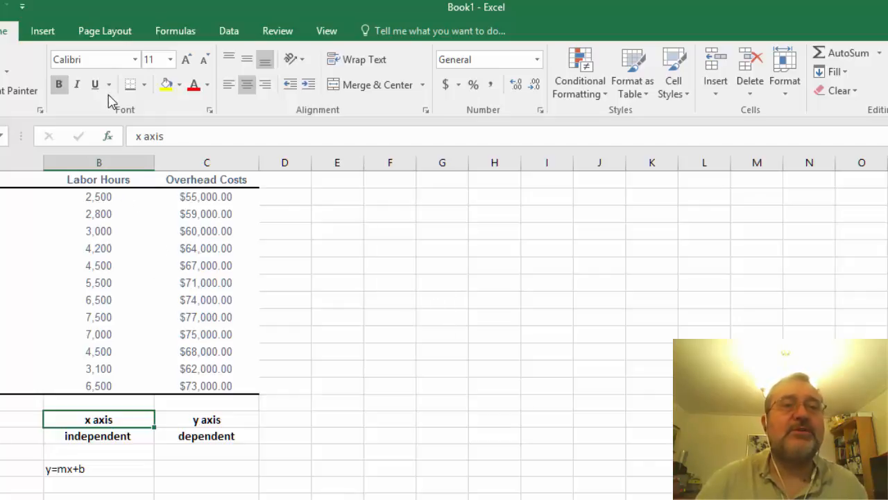
mouse_move(94, 84)
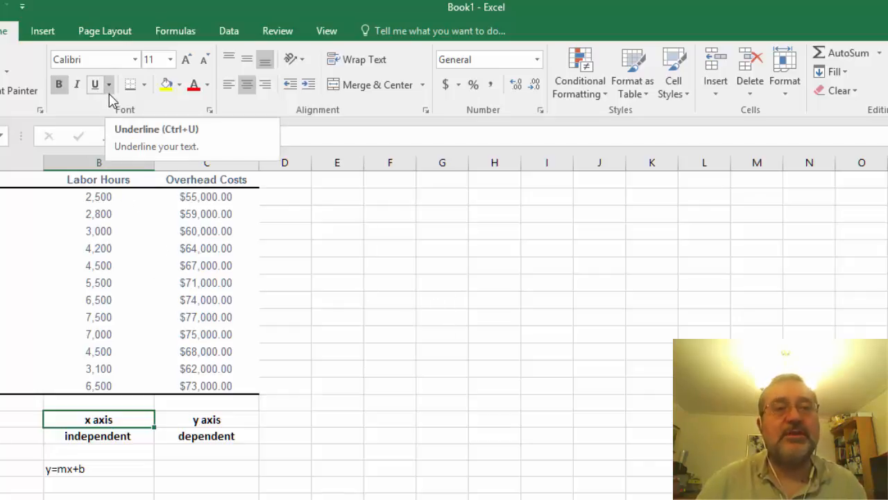
click(98, 248)
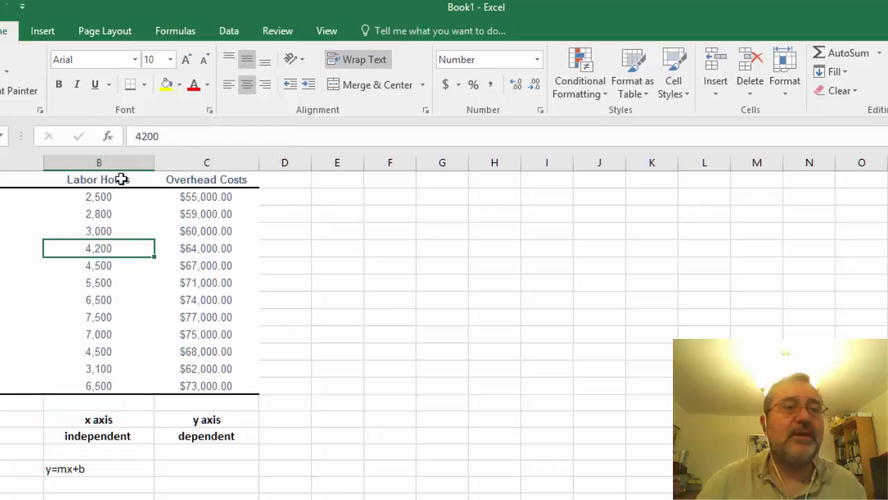
drag(98, 180, 206, 386)
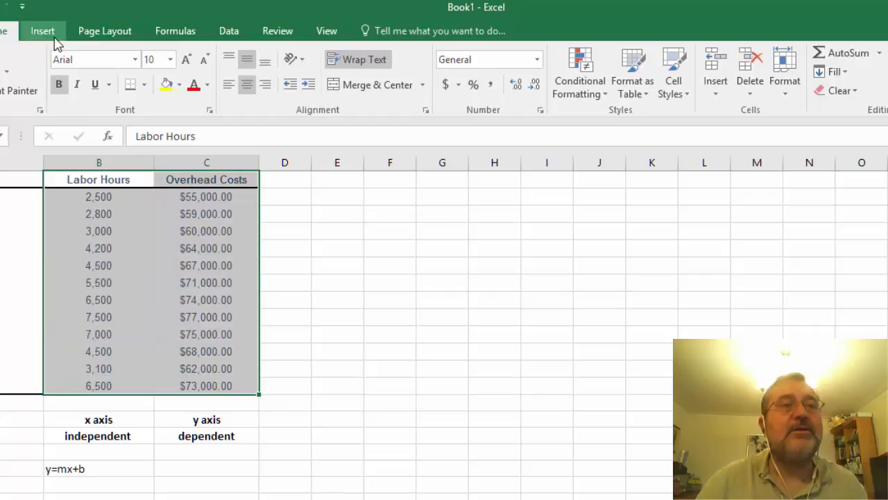
click(42, 31)
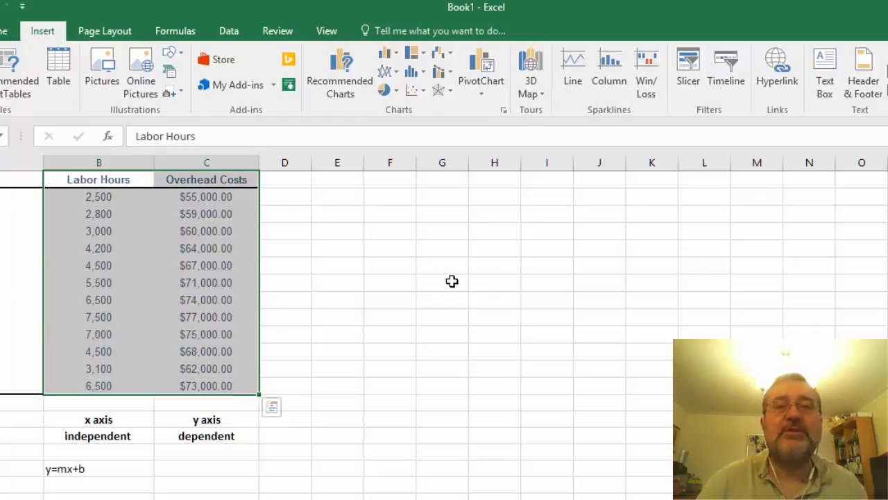
mouse_move(415, 90)
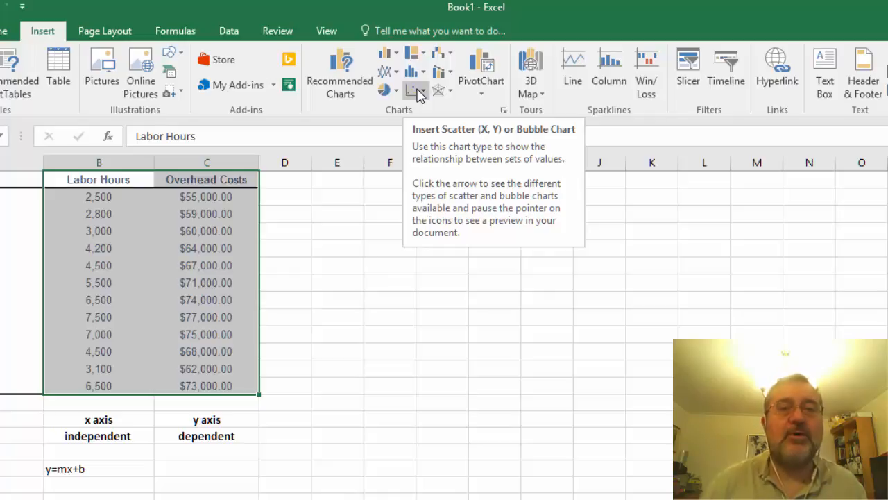
mouse_move(165, 8)
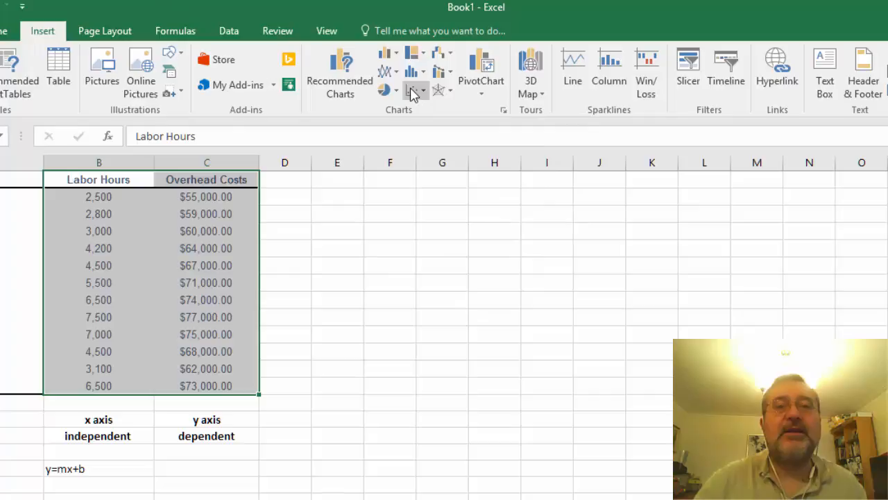
mouse_move(411, 91)
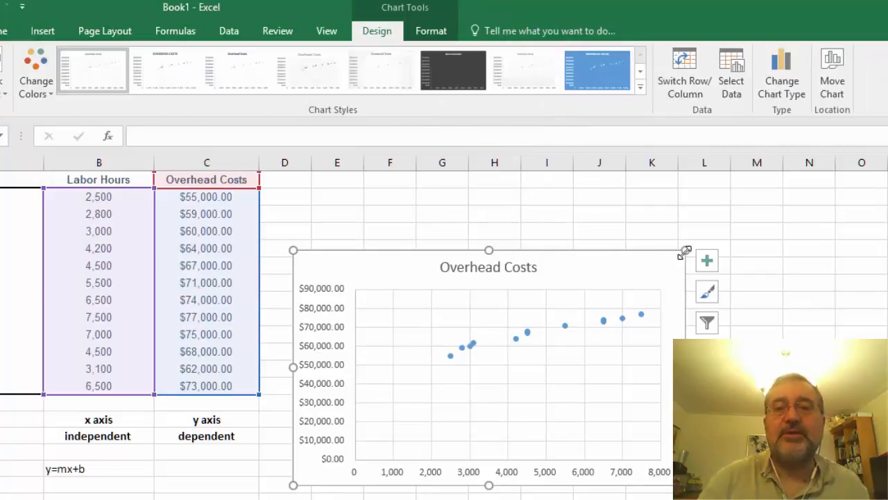
- Drag the chart's corner outward to enlarge the Overhead Costs scatter chart
drag(686, 251, 764, 211)
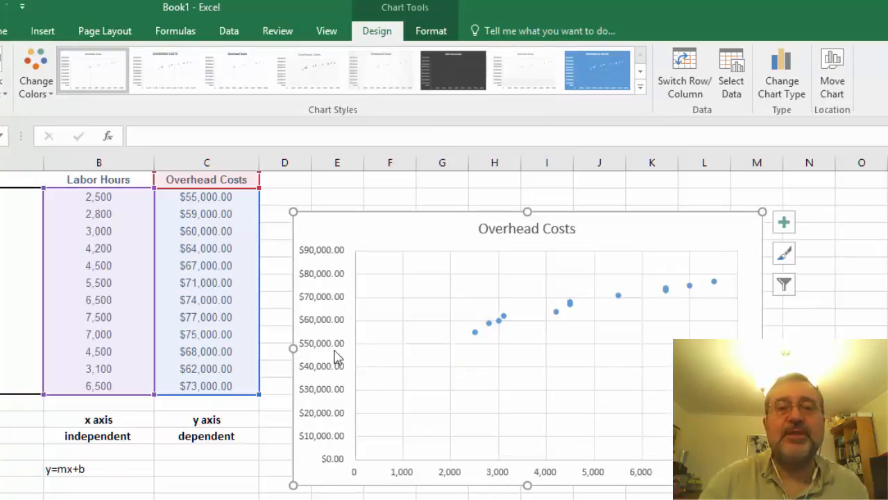
mouse_move(337, 250)
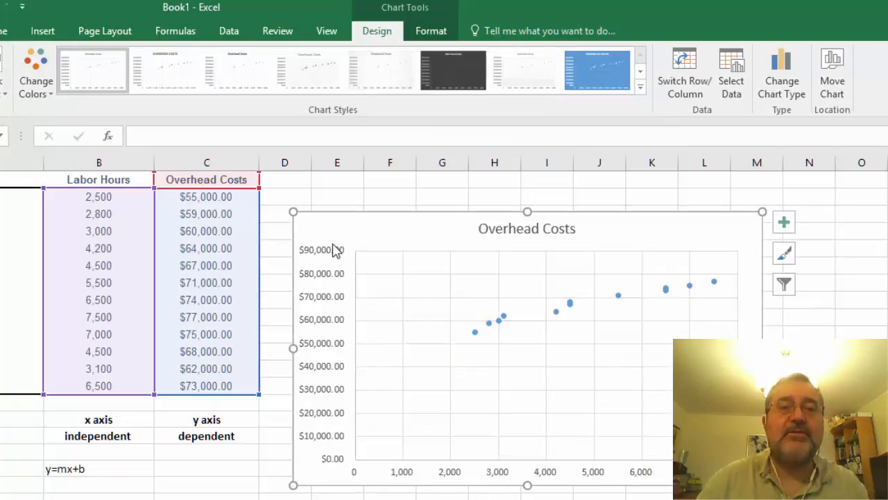
mouse_move(318, 429)
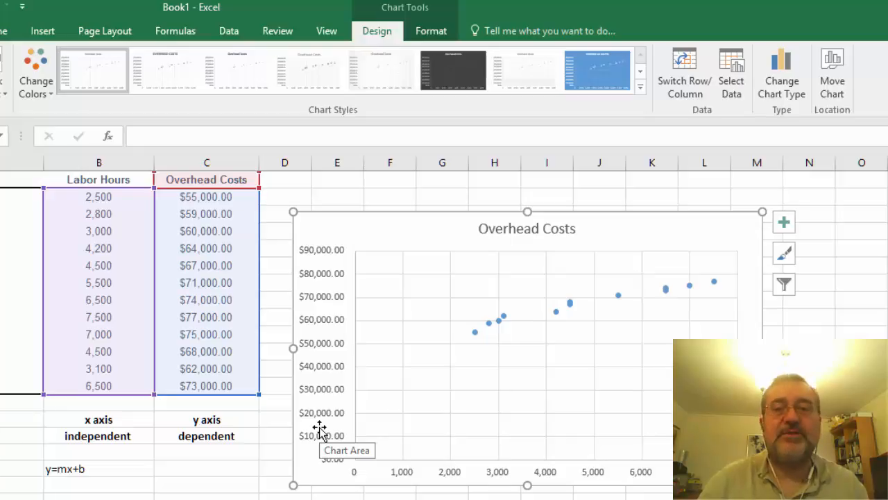
mouse_move(340, 267)
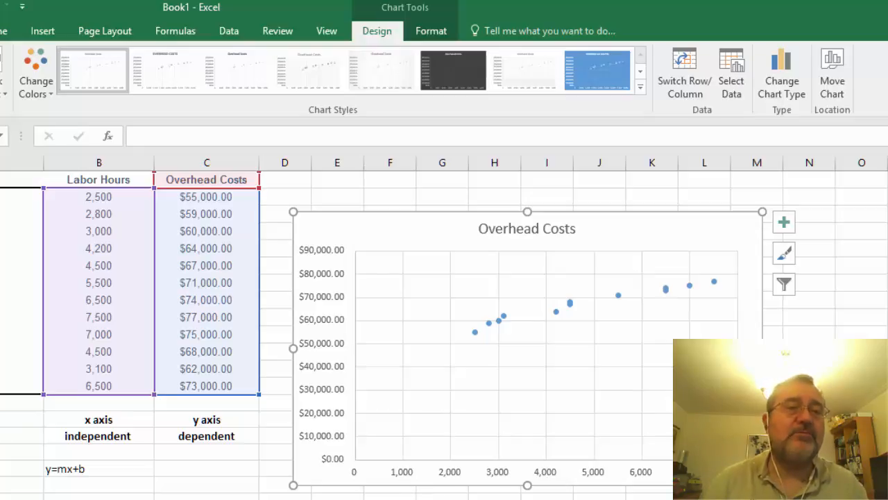
mouse_move(507, 340)
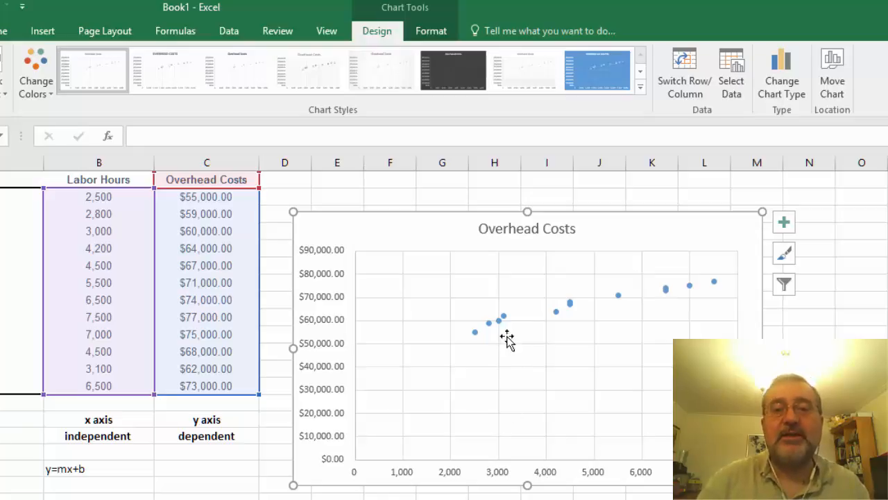
mouse_move(435, 350)
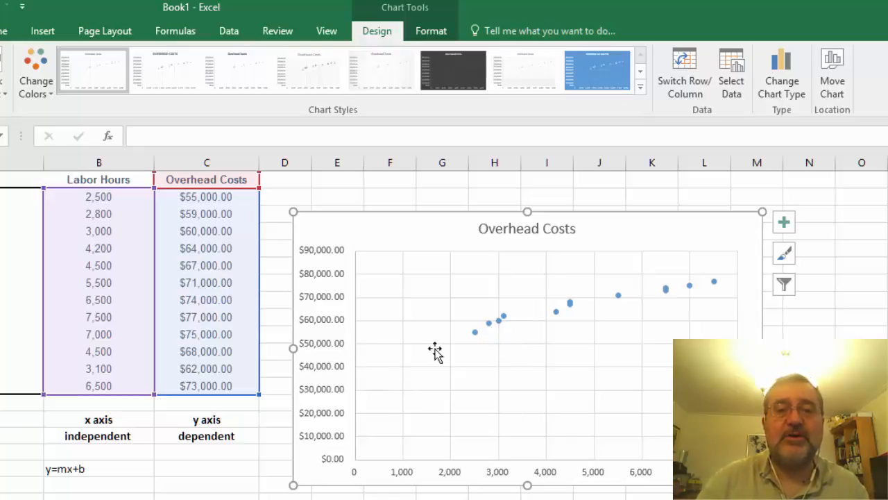
mouse_move(360, 355)
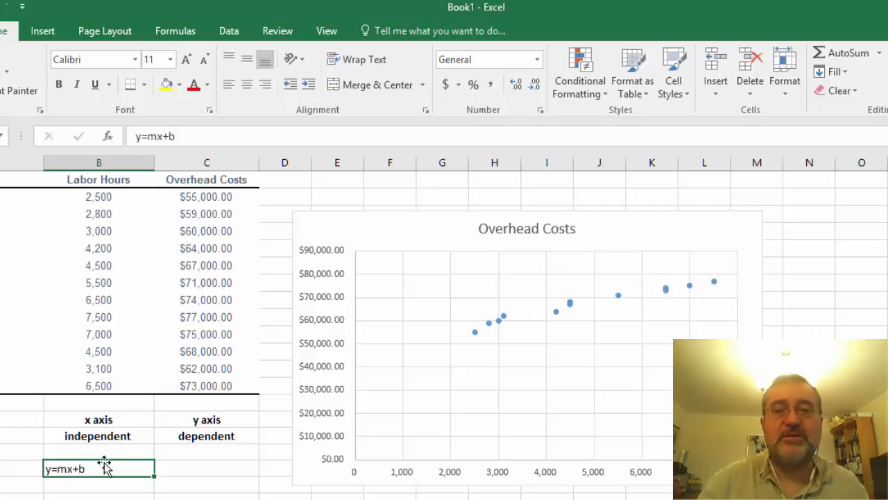
mouse_move(578, 436)
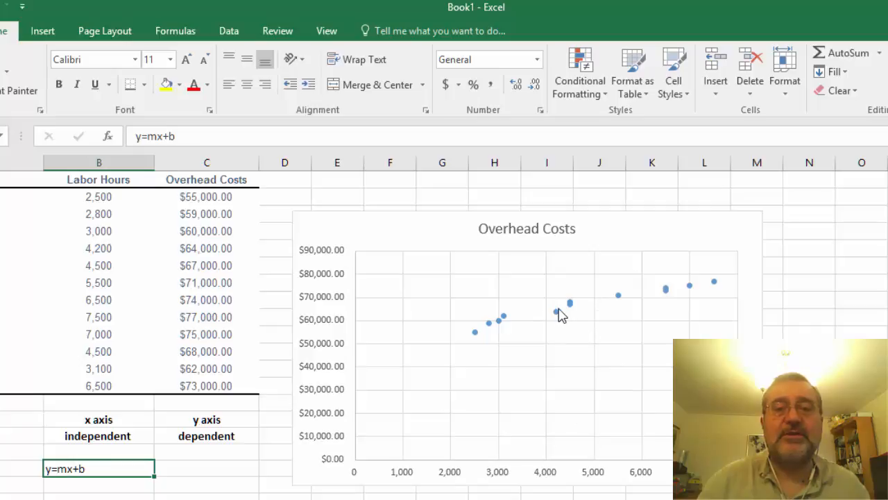
mouse_move(556, 313)
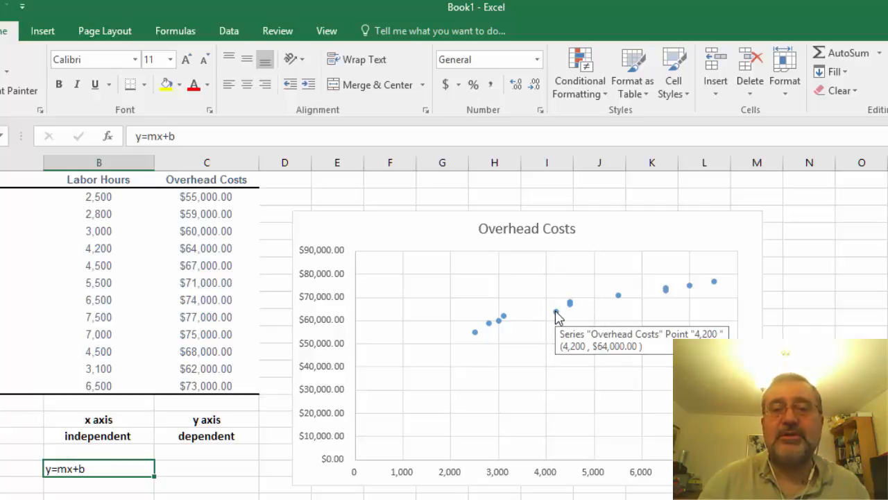
- Add a trendline to the Overhead Costs data series from its right-click menu
right_click(559, 314)
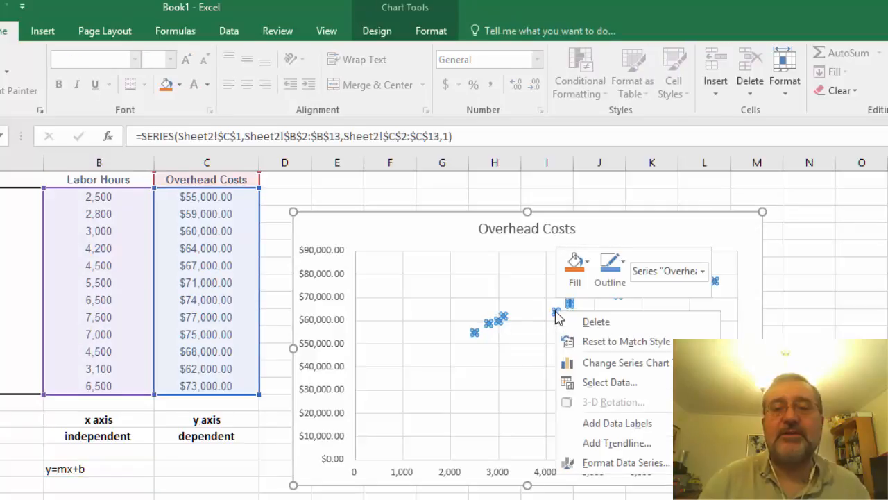
mouse_move(616, 443)
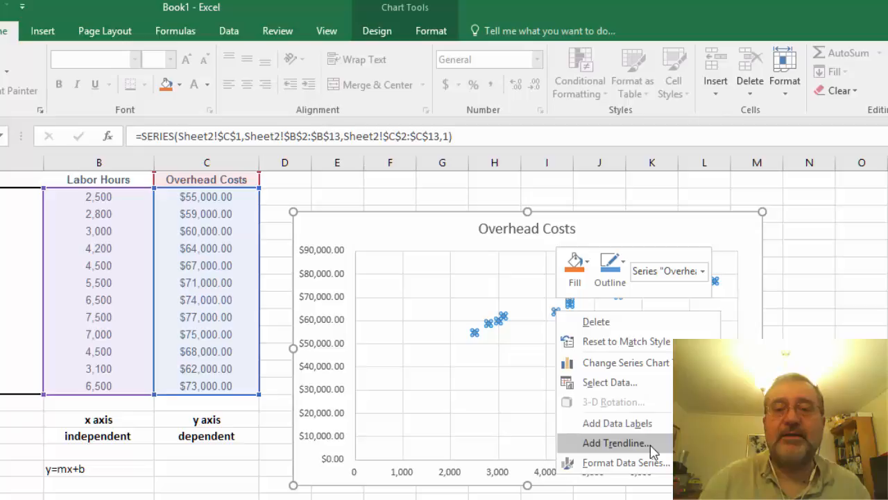
click(616, 443)
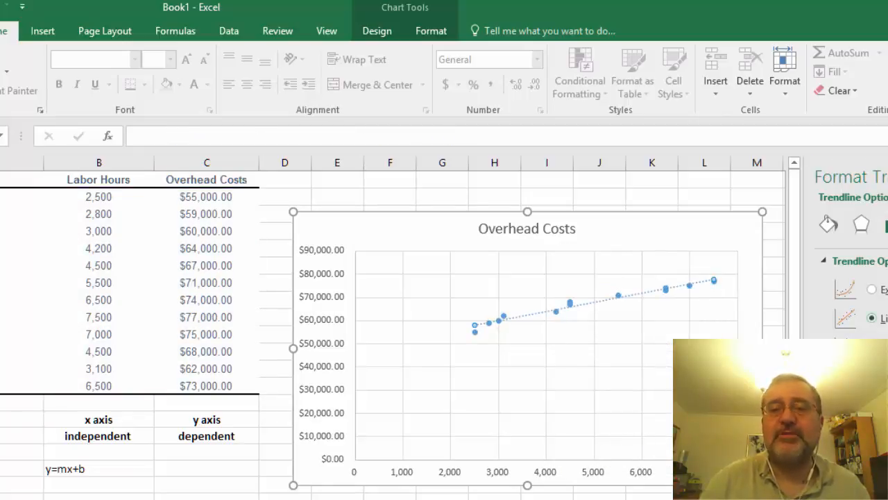
mouse_move(490, 337)
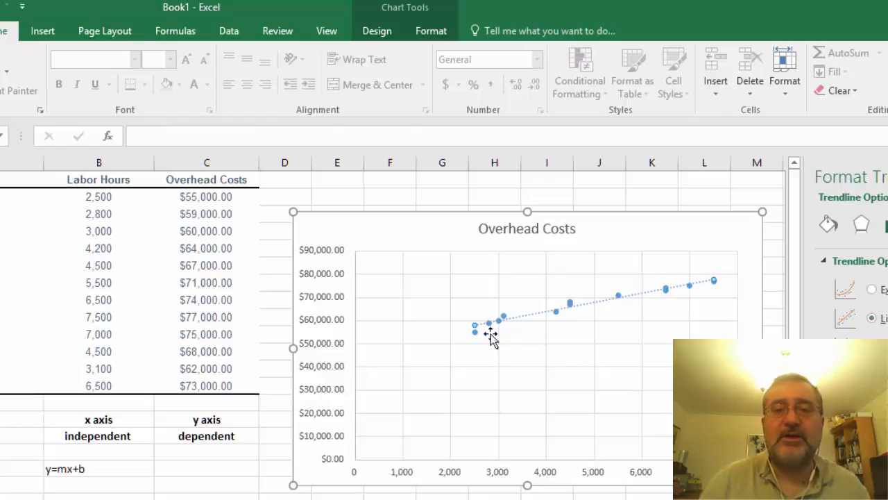
mouse_move(713, 290)
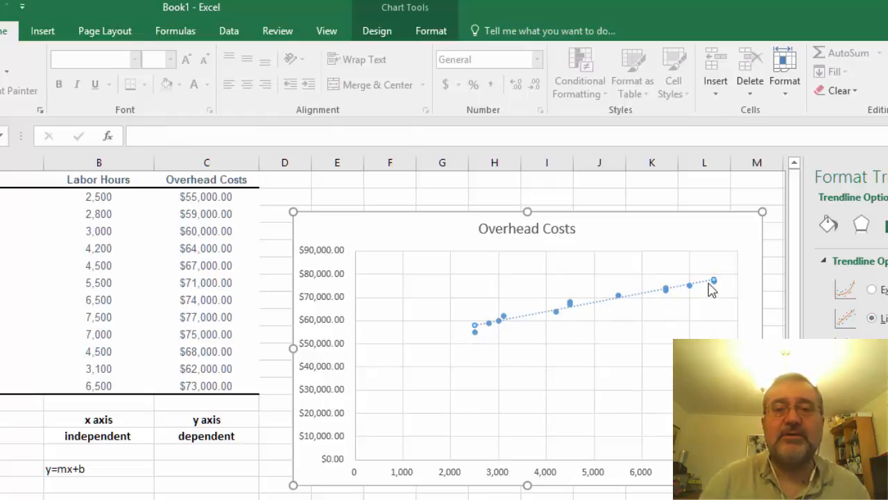
mouse_move(505, 359)
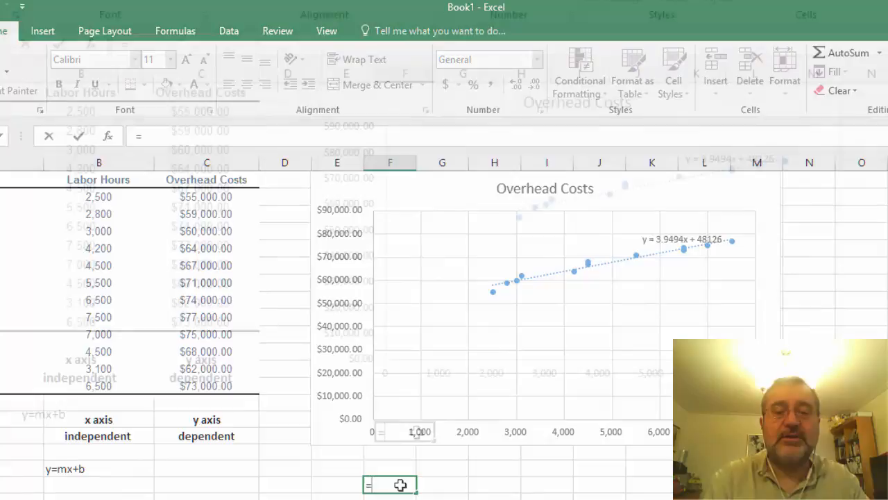
- Enter =SLOPE(C2:C13,B2:B13) below the chart, returning 3.94936
text(=slope)
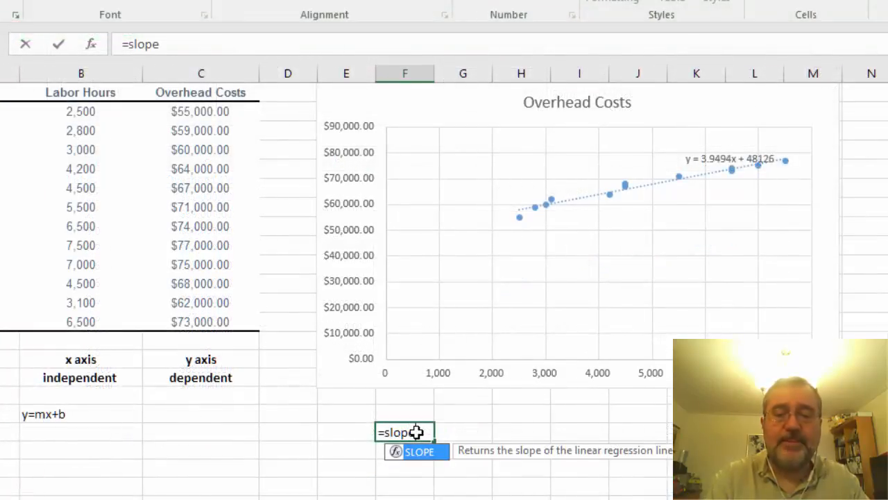
text(()
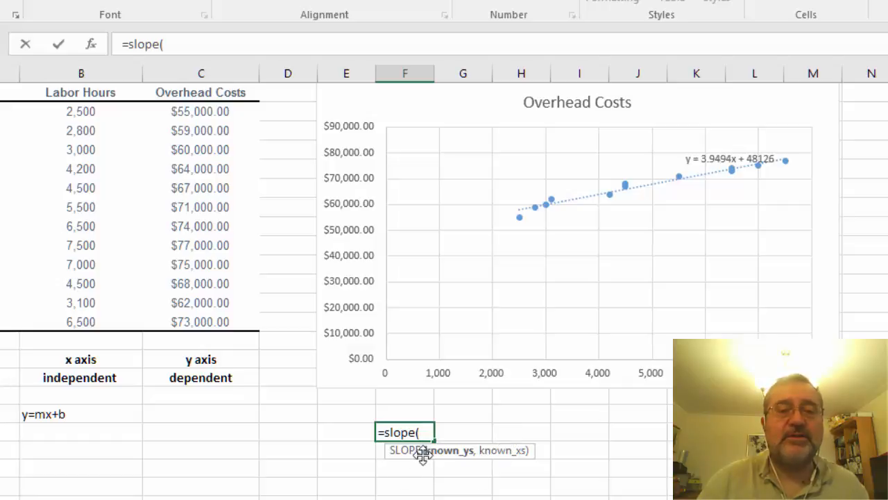
click(200, 111)
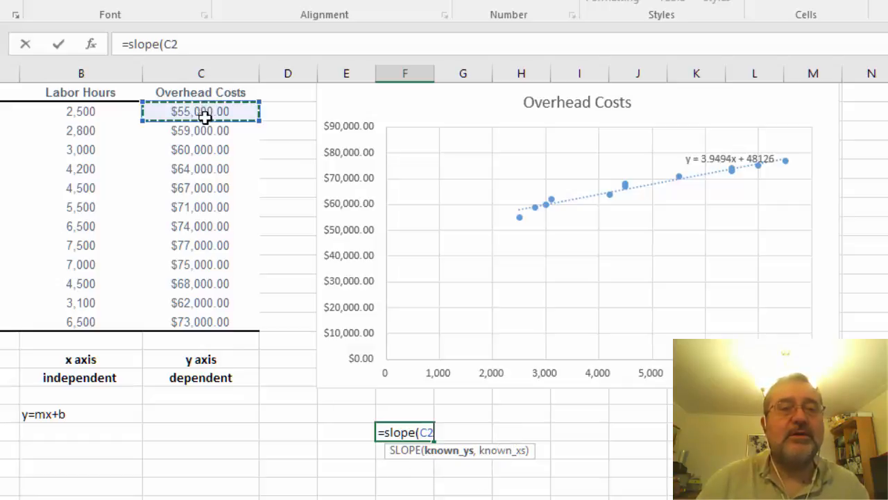
drag(200, 111, 200, 321)
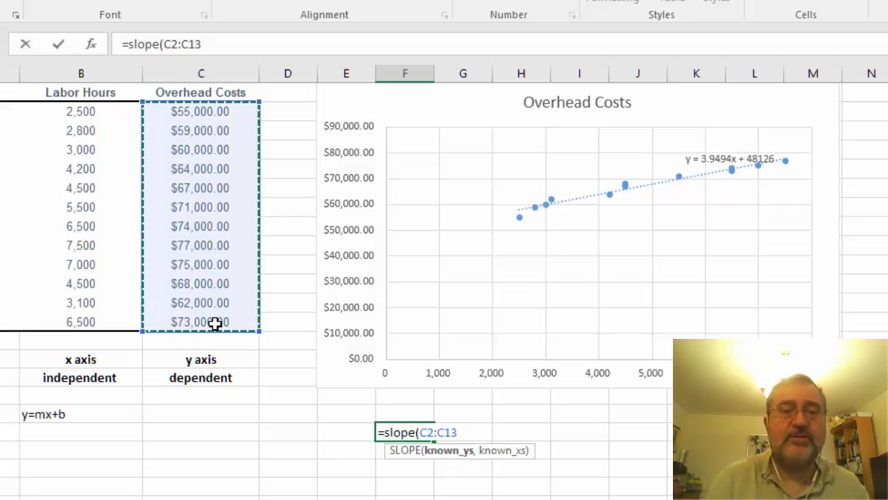
text(,)
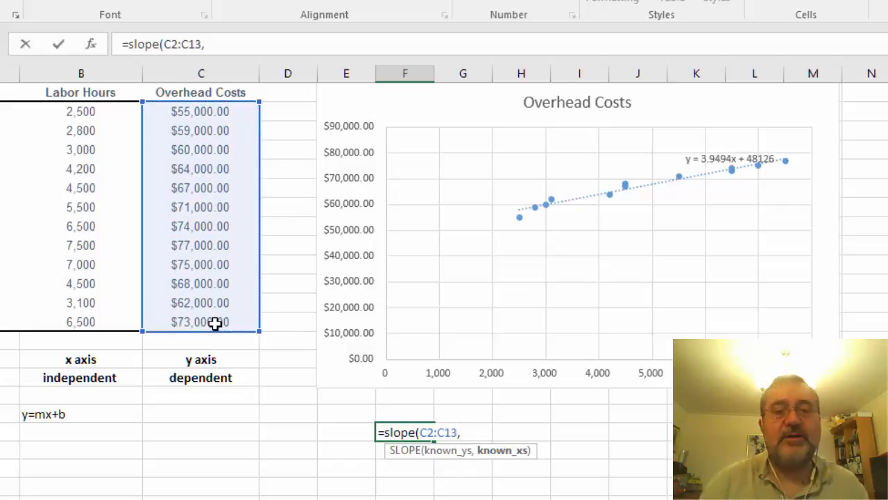
mouse_move(502, 449)
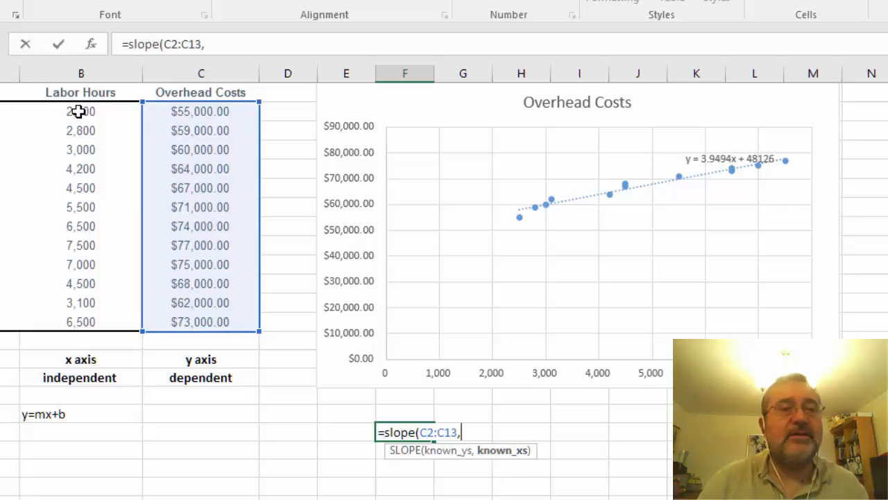
drag(81, 112, 81, 283)
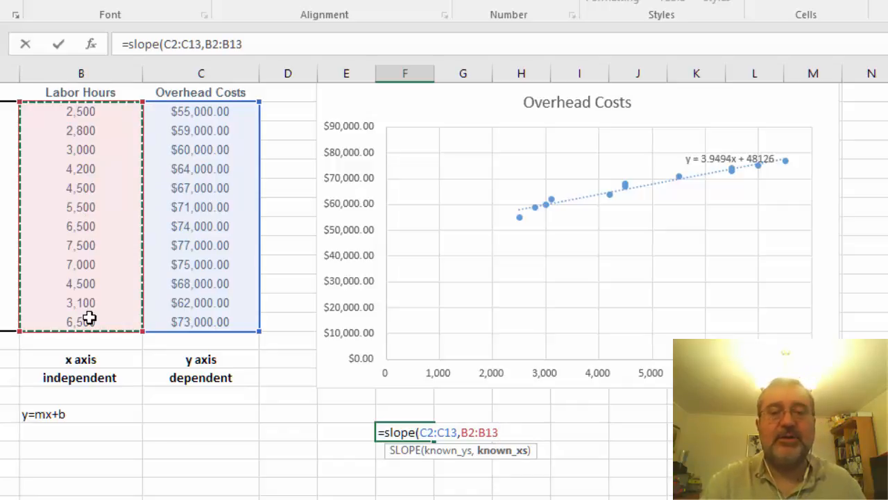
text())
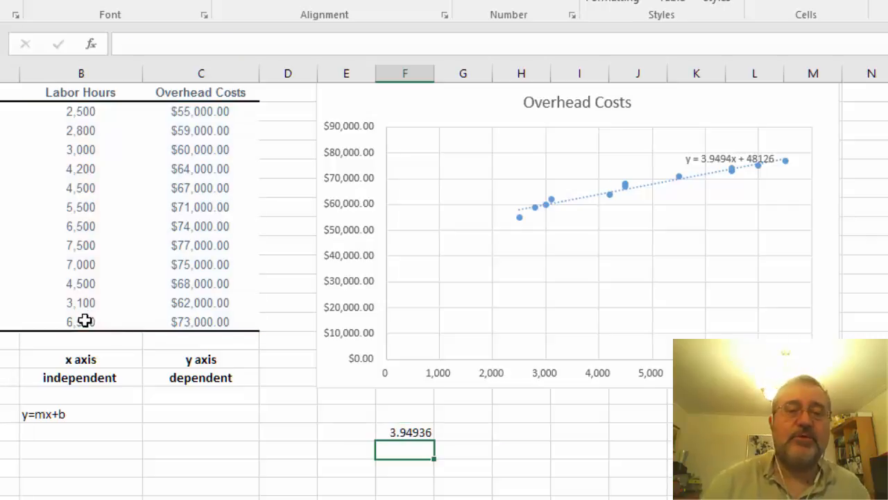
click(345, 430)
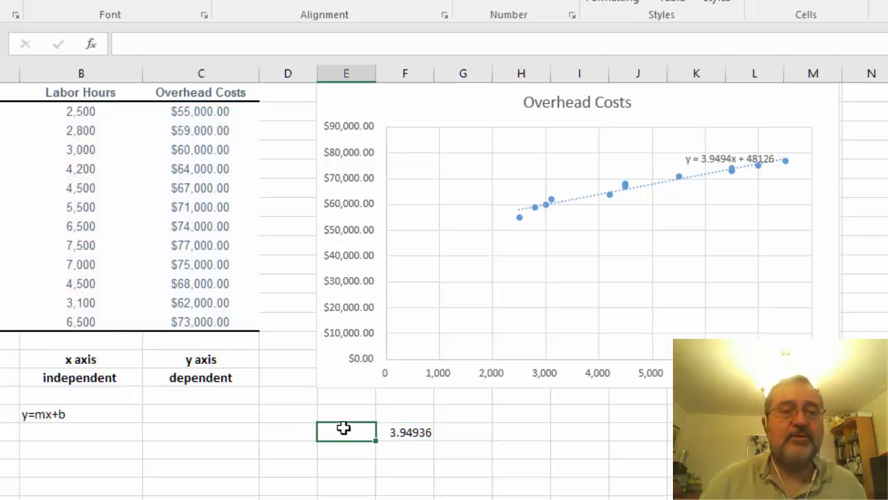
- Label the result 'slope' and start an =INTERCEPT( formula in the cell below
text(slope)
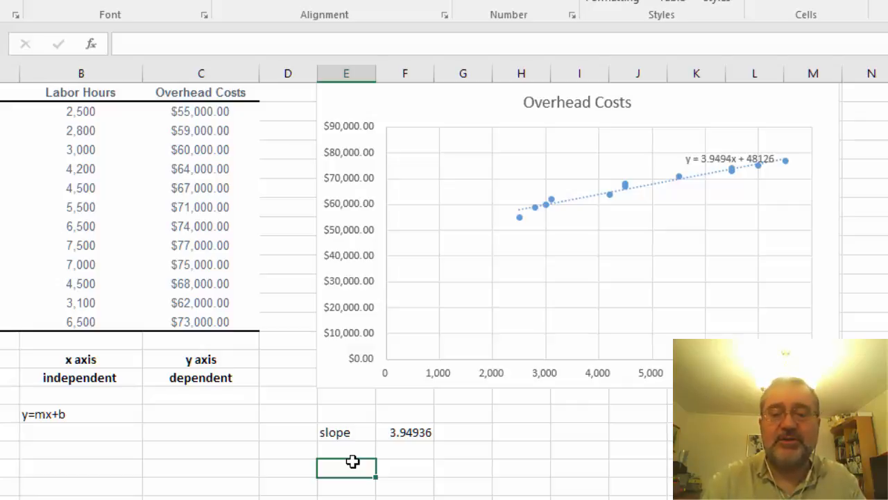
text(=)
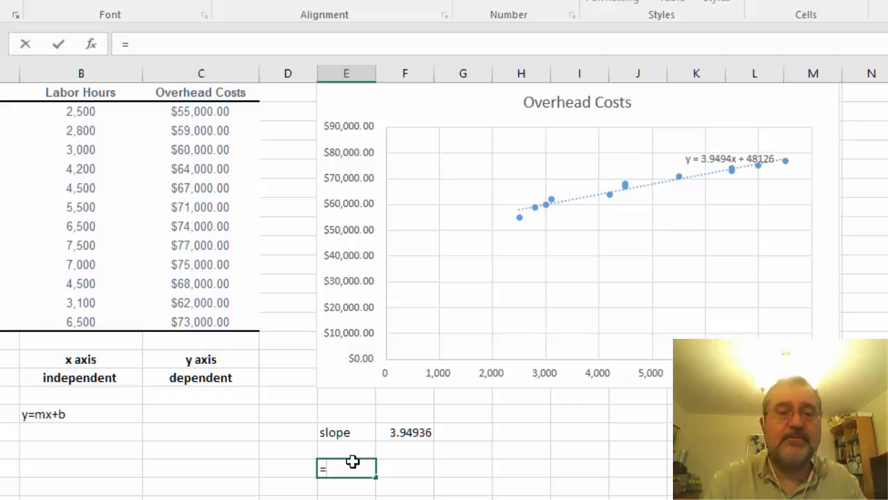
text(inter)
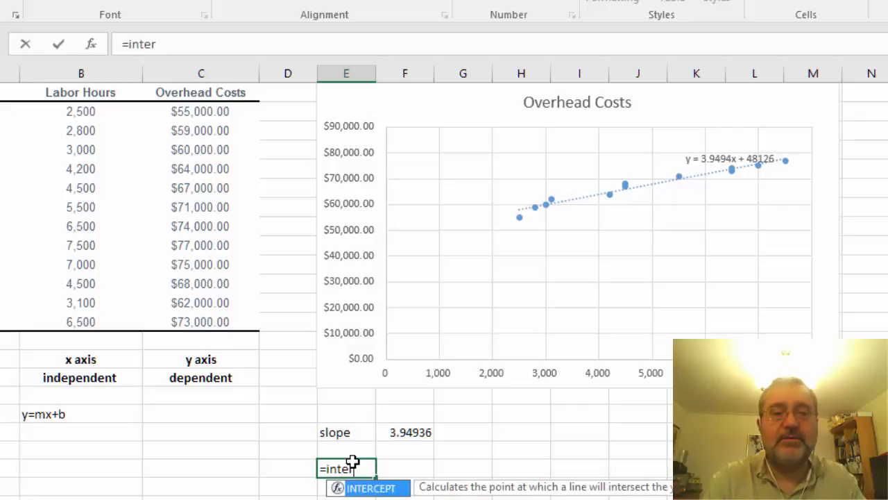
text(cept)
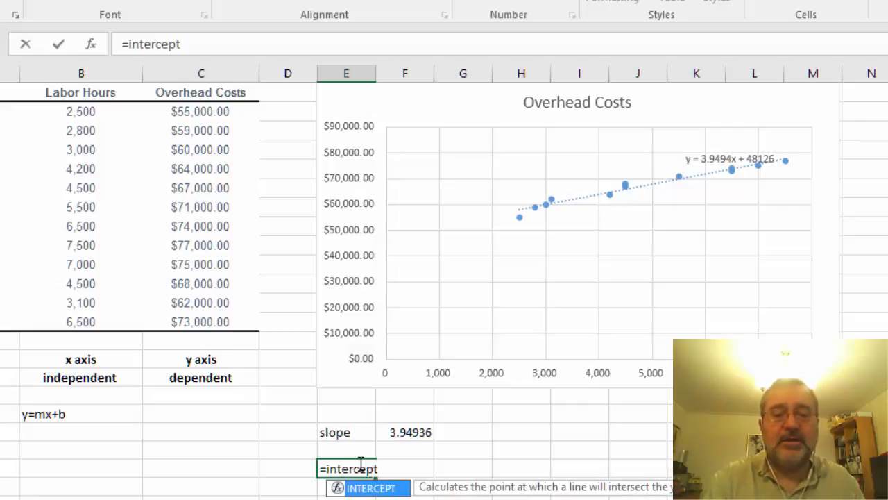
text(()
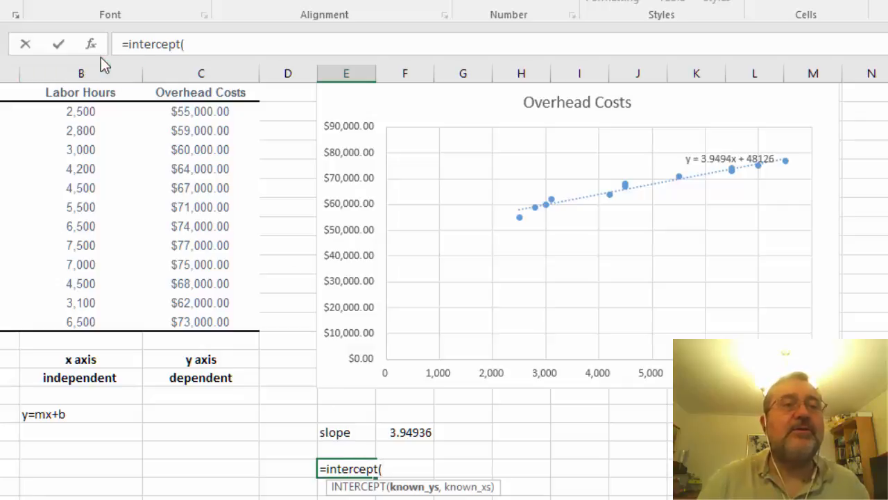
mouse_move(92, 44)
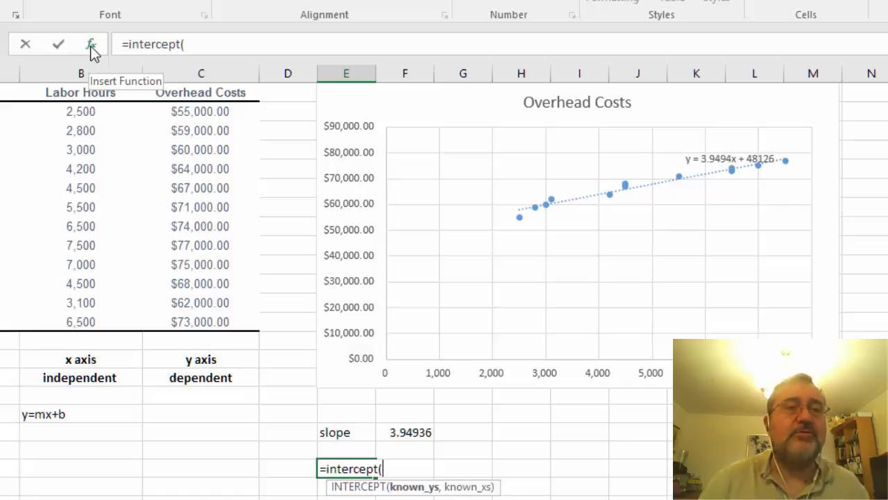
click(91, 44)
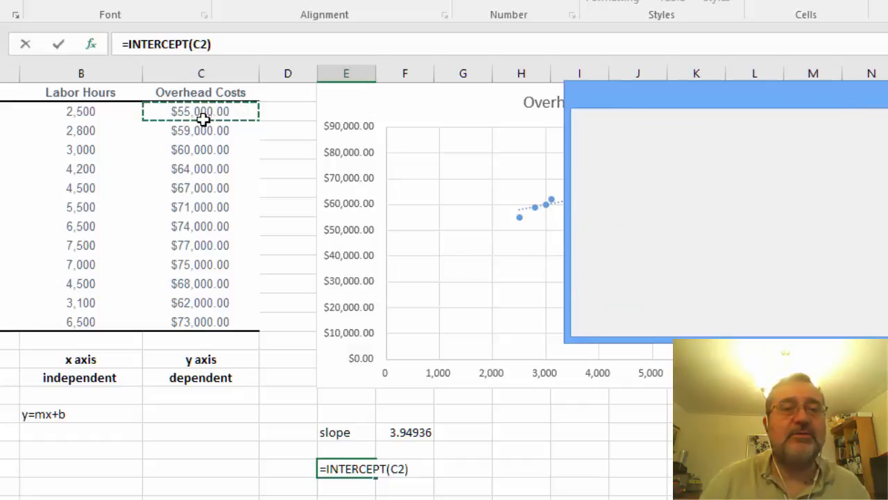
- Set the INTERCEPT Known_ys to Overhead Costs C2:C13, then move to Known_xs
drag(200, 111, 200, 321)
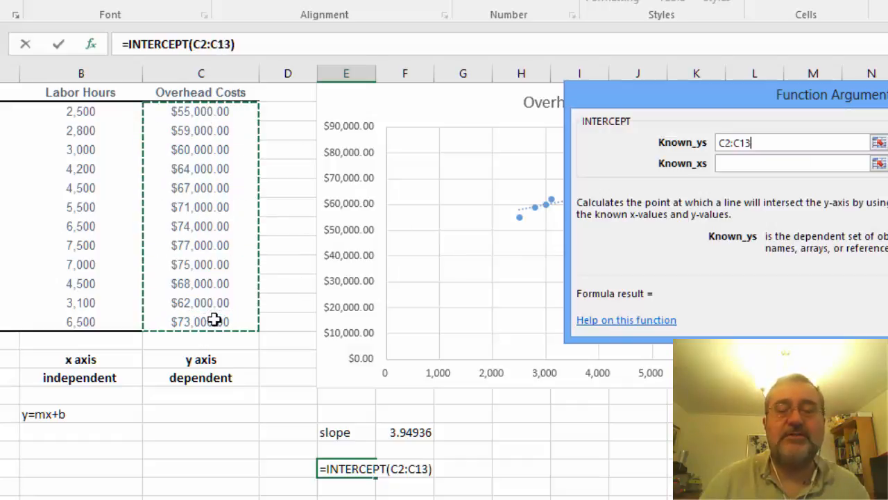
click(791, 164)
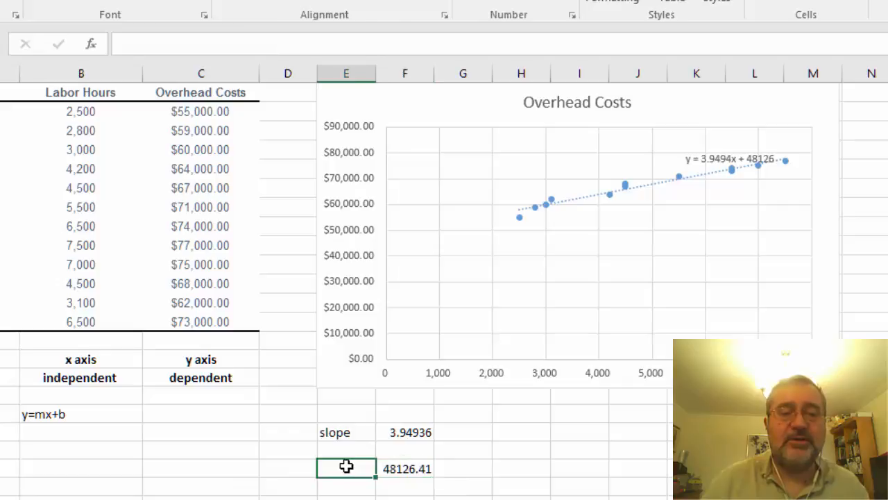
- Label the intercept 'fixed cost' and select the slope value cell
text(fixed cost)
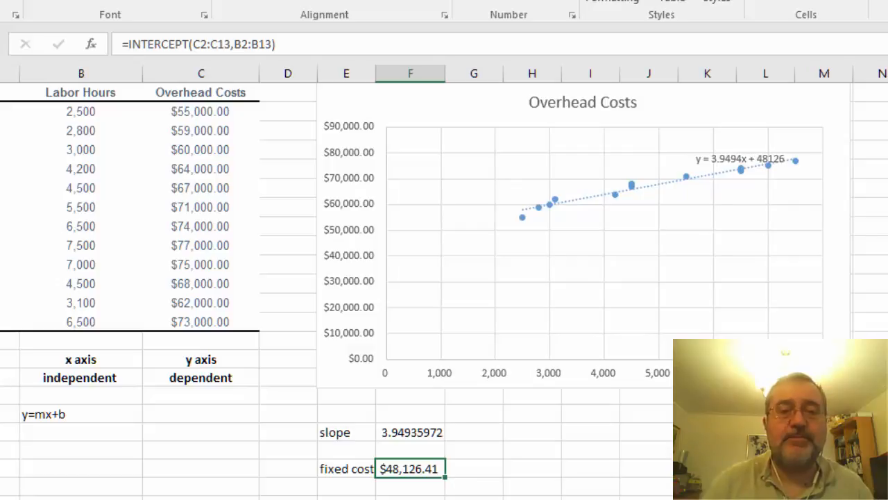
click(411, 432)
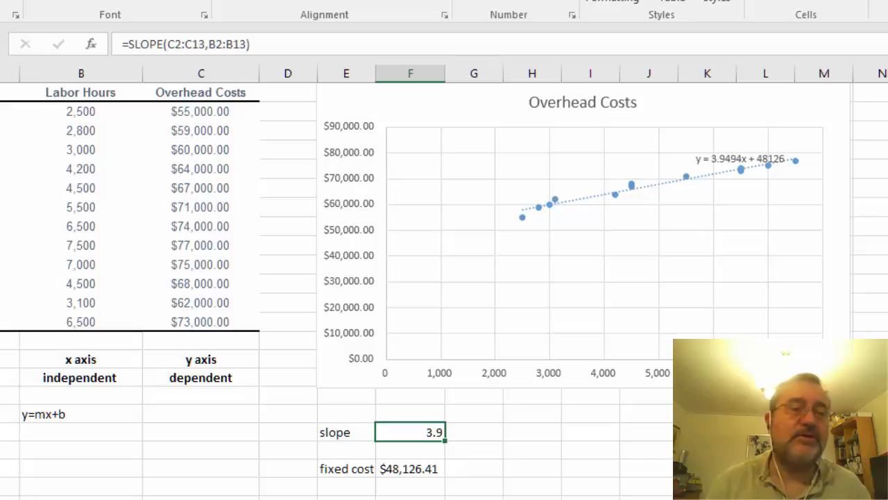
mouse_move(47, 436)
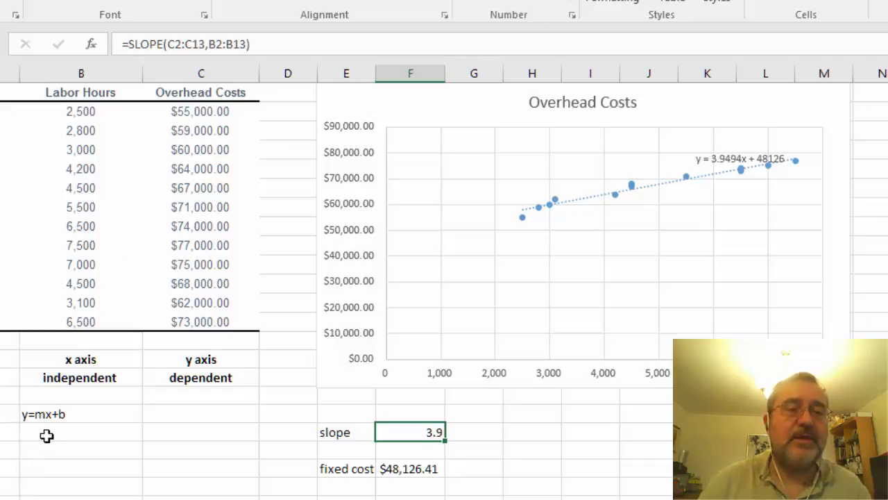